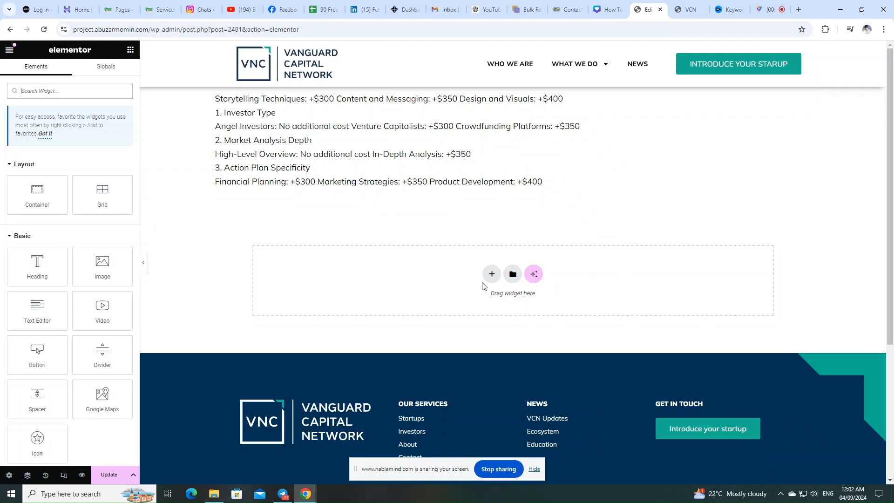
Add a two-column container below the existing page content and view its style settings.
click(490, 275)
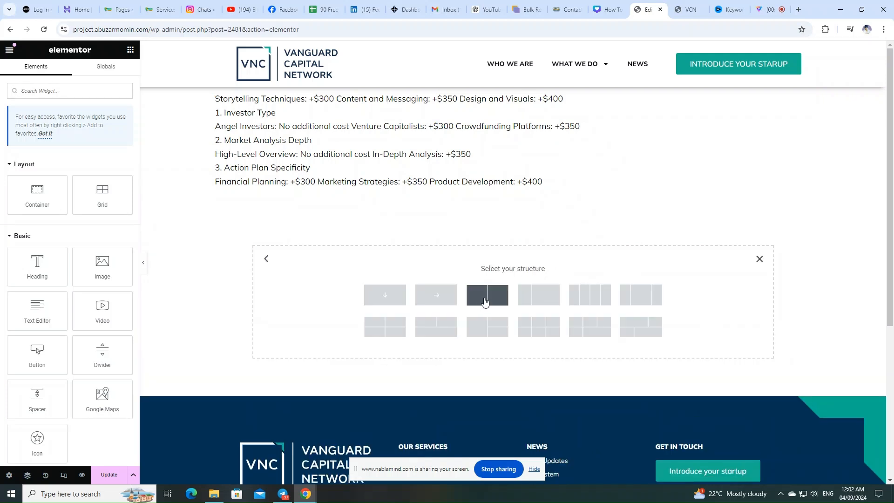
click(487, 295)
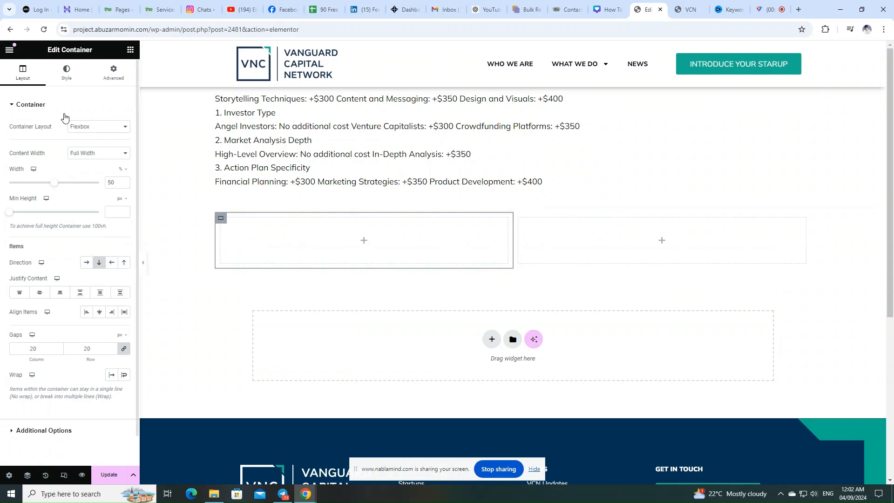
click(66, 73)
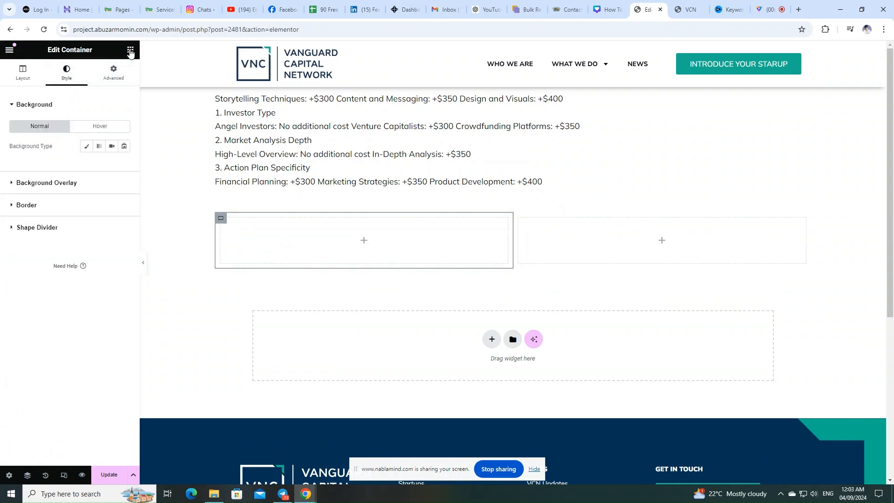
Place a Heading widget in the left column with a Text Editor widget beneath it.
click(130, 50)
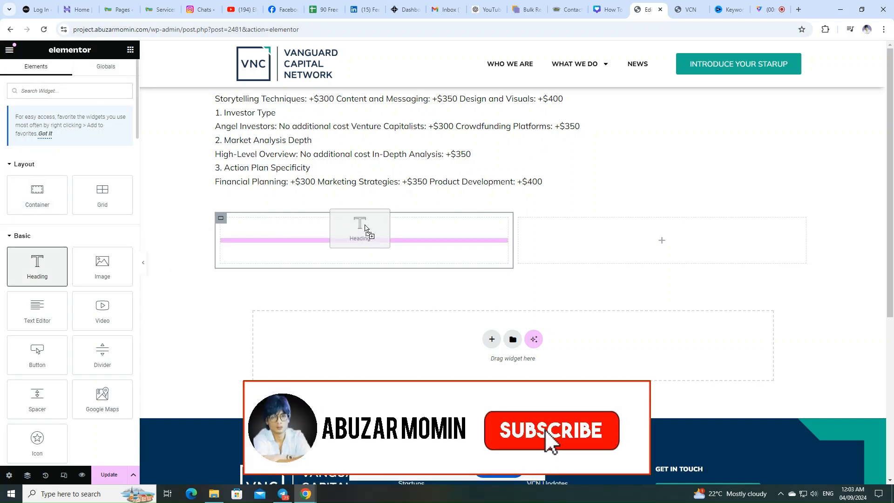
click(359, 228)
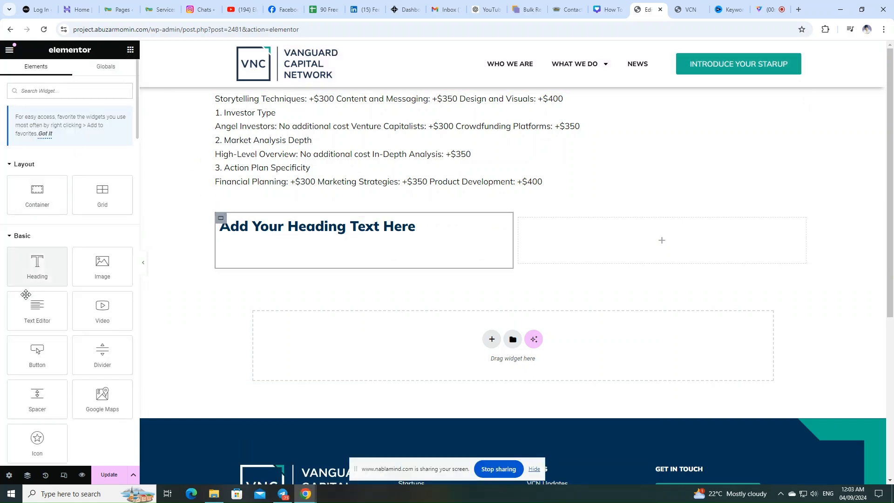
drag(37, 310, 317, 249)
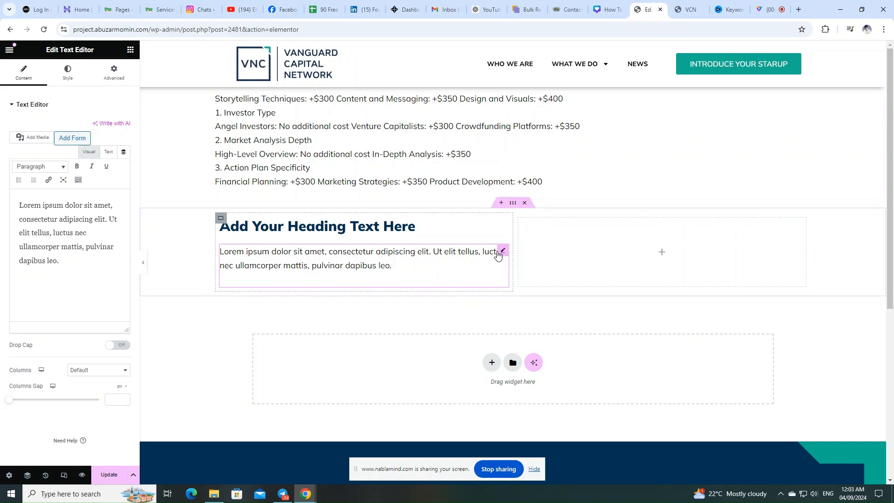
Switch the selected Text Editor widget to its Advanced settings tab.
click(112, 73)
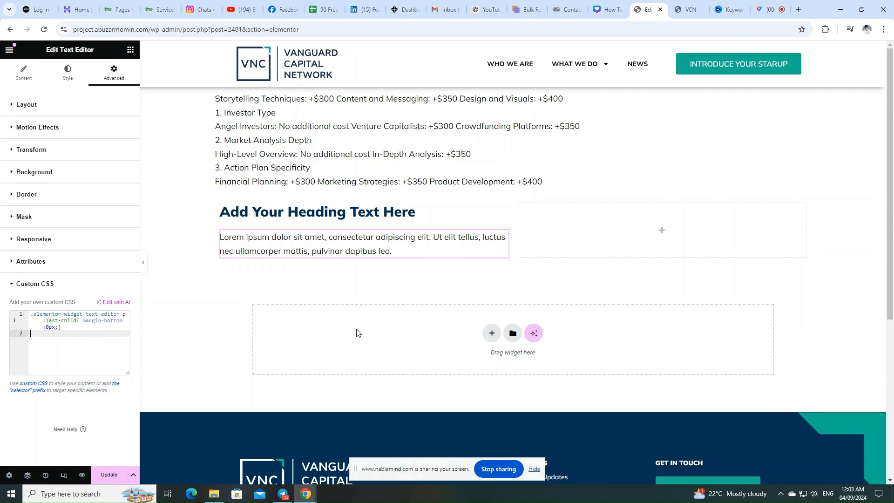
mouse_move(342, 330)
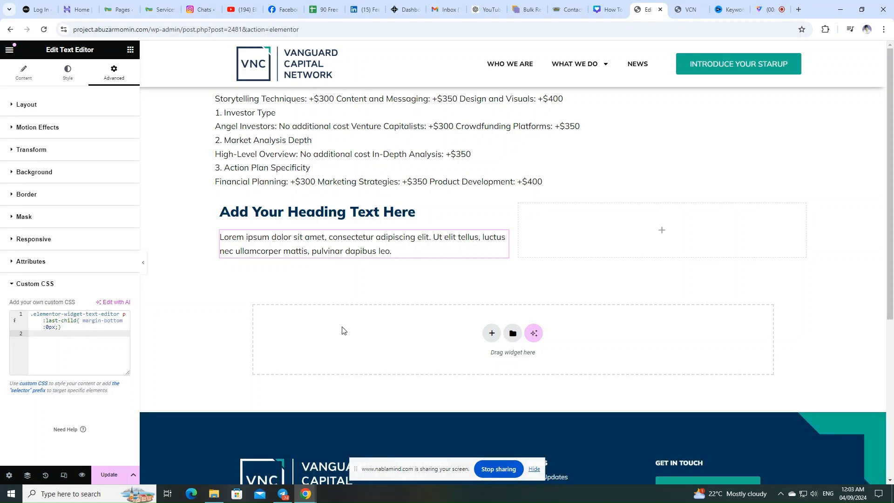